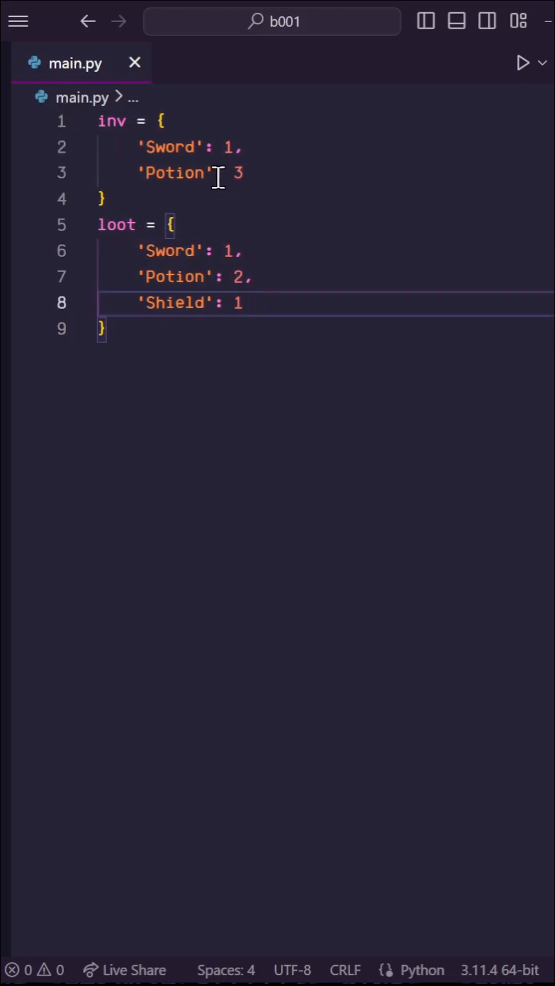
Step: Add inv.update(loot) and print(inv), then run main.py to show Sword 1, Potion 2, Shield 1
{"action": "double_click", "coordinate": [175, 173]}
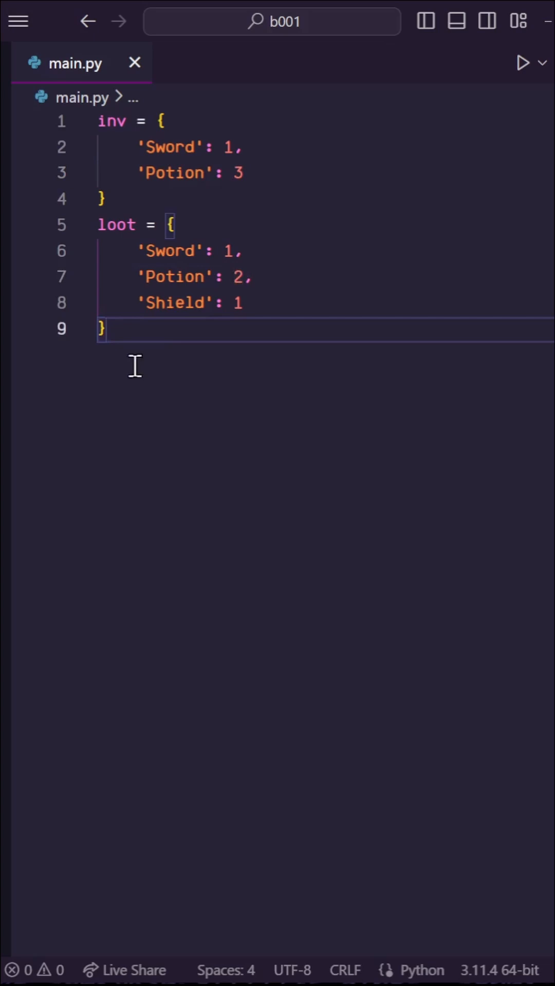
{"action": "type", "text": "inv.update()"}
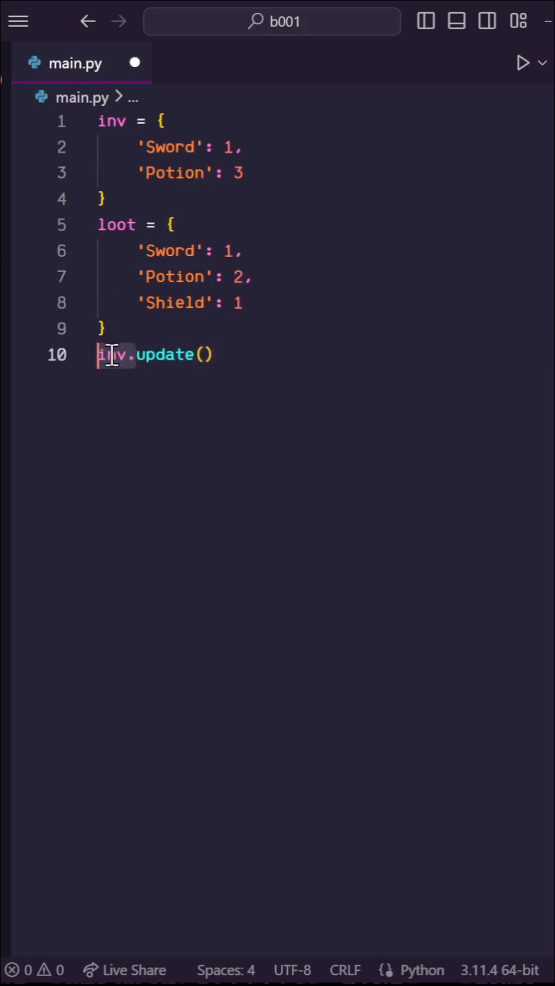
{"action": "type", "text": "loot)\\n\\nprint(inv)"}
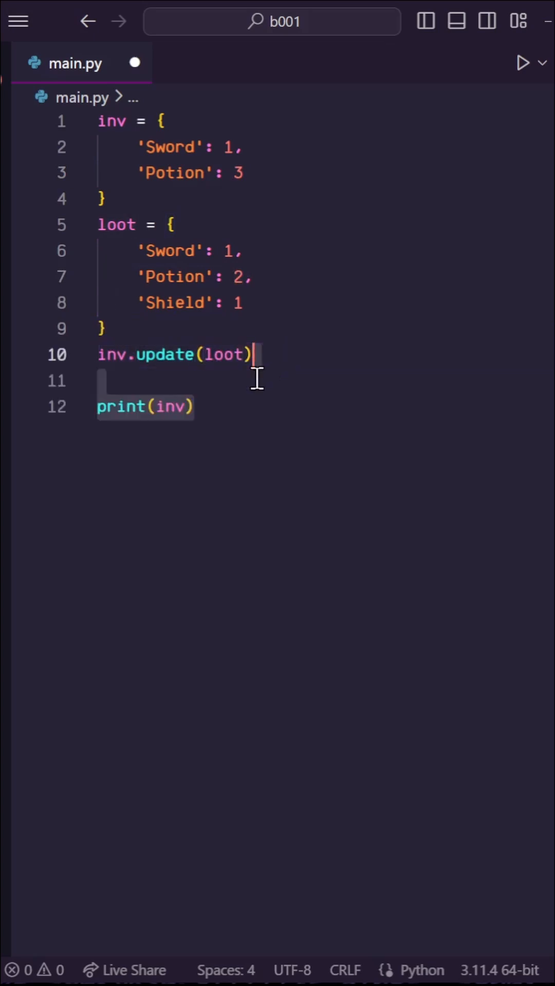
{"action": "left_click", "coordinate": [523, 63]}
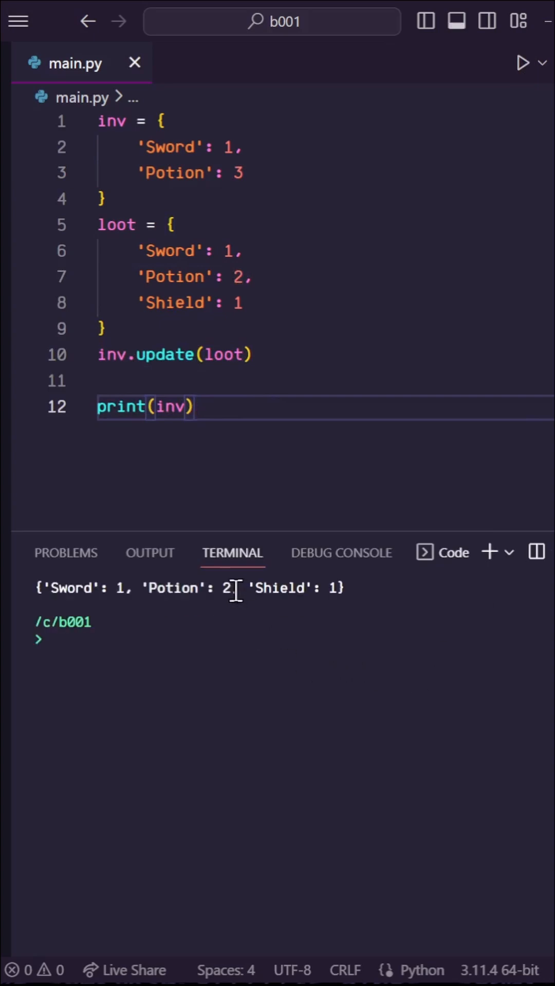
Step: Hide the terminal output to return to editing the script
{"action": "left_click", "coordinate": [235, 277]}
{"action": "type", "text": "new_inv = {"}
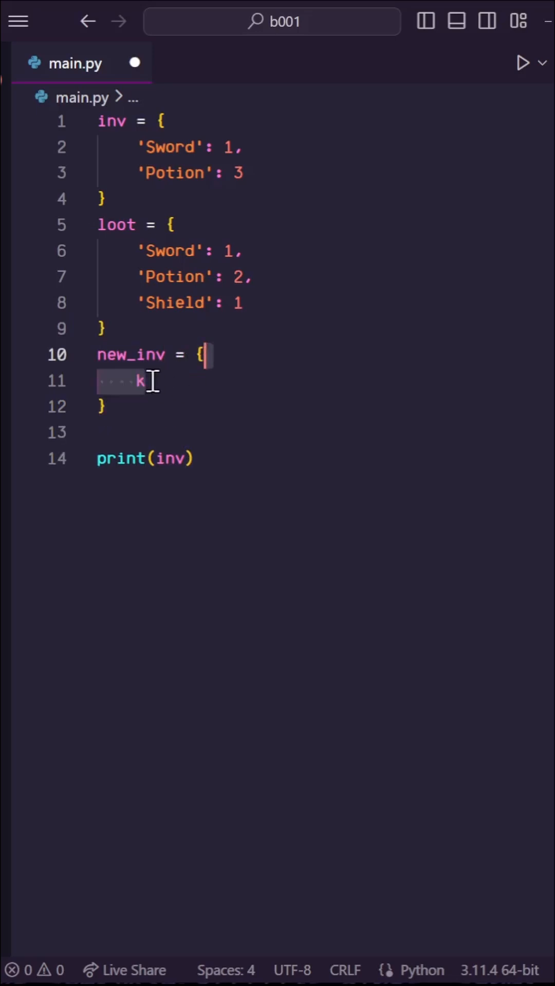
Step: Write the new_inv entry k: inv.get(k, 0) + loot.get(k, 0) summing both counts
{"action": "type", "text": ":"}
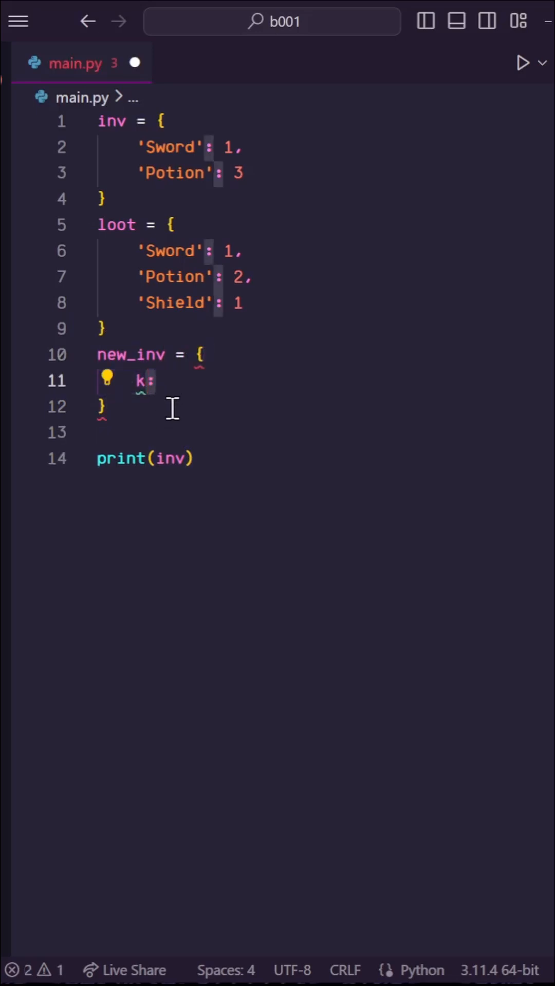
{"action": "type", "text": "inv.get()"}
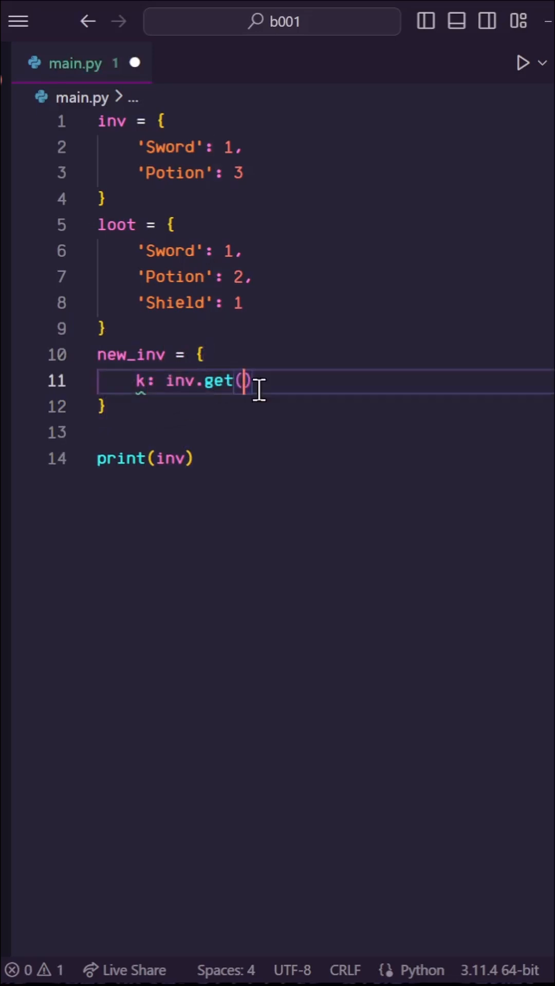
{"action": "type", "text": "k, 0"}
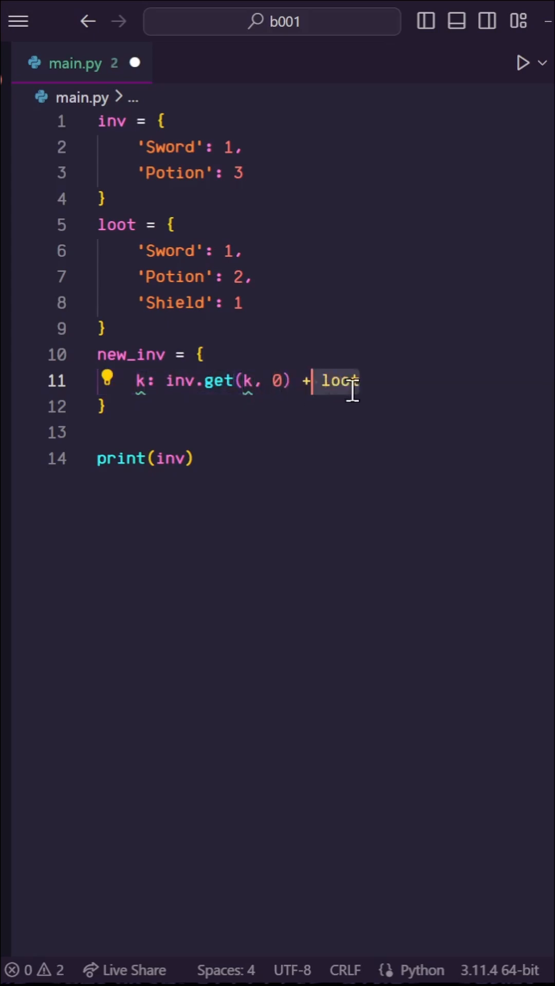
{"action": "type", "text": ".get(k, 0"}
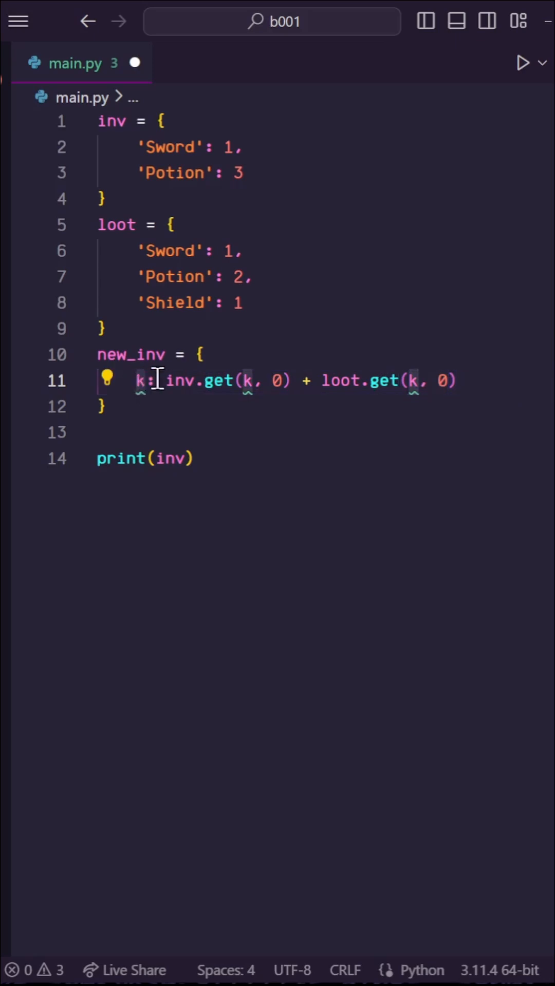
Step: Continue the line with for k in set(inv | loot) to loop over the union of keys
{"action": "type", "text": "\\"}
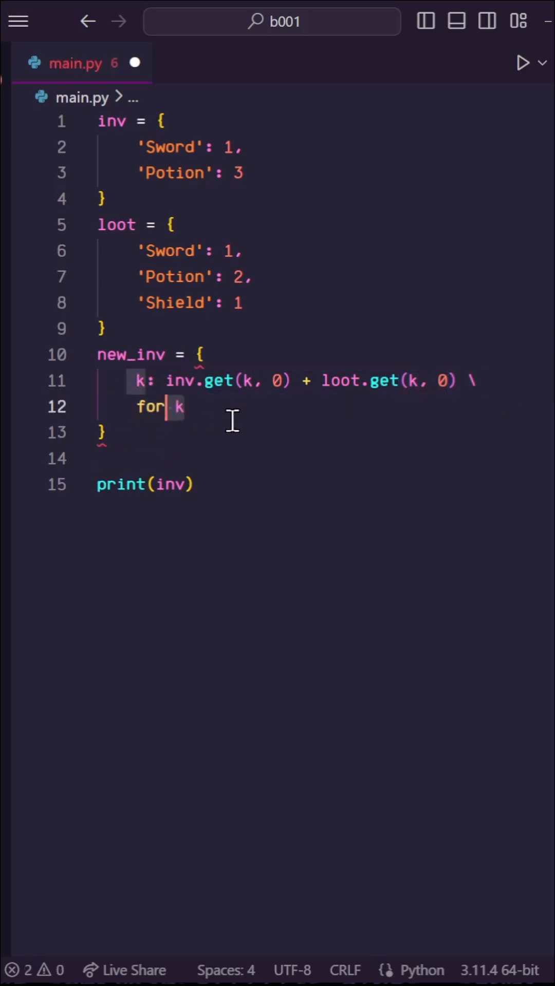
{"action": "type", "text": "in set("}
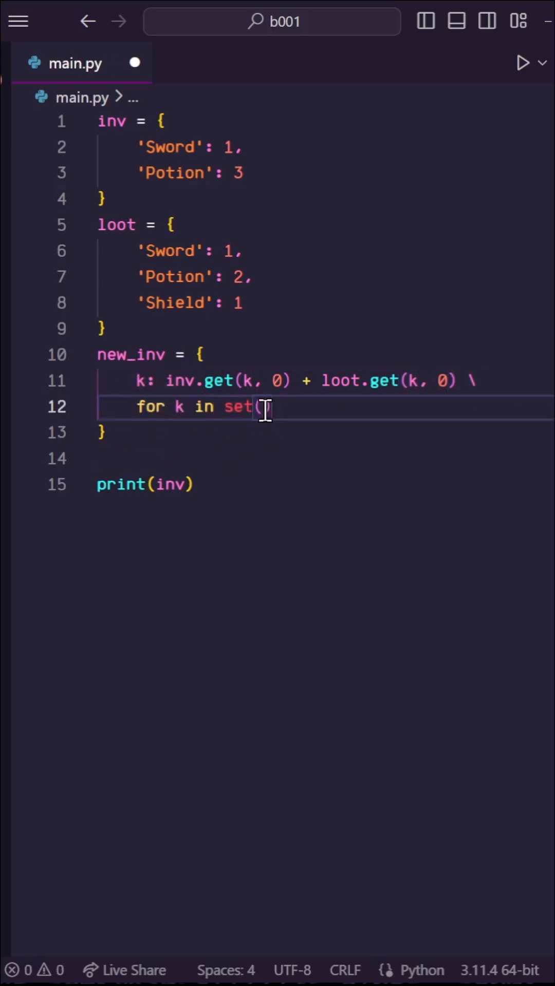
{"action": "type", "text": "inv | loot)"}
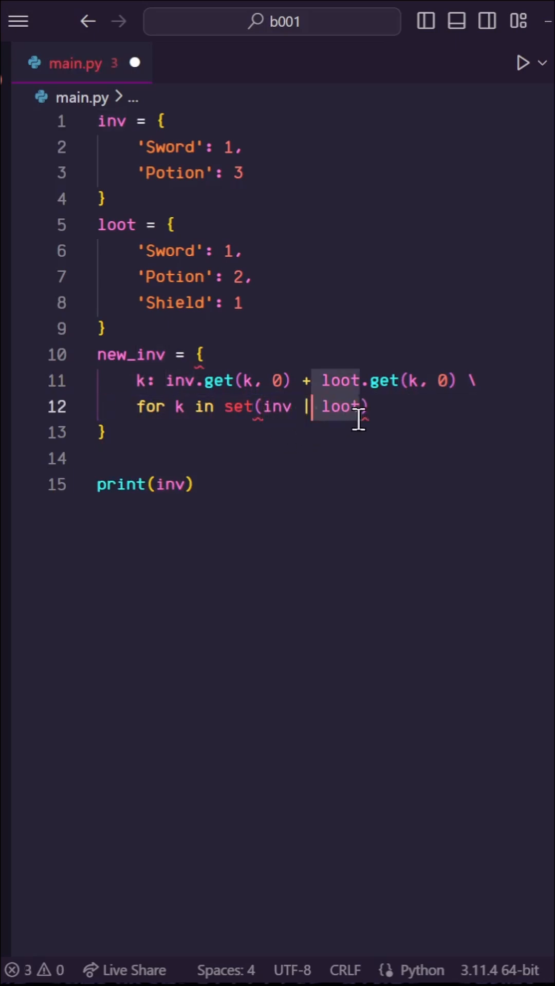
{"action": "left_click", "coordinate": [211, 302]}
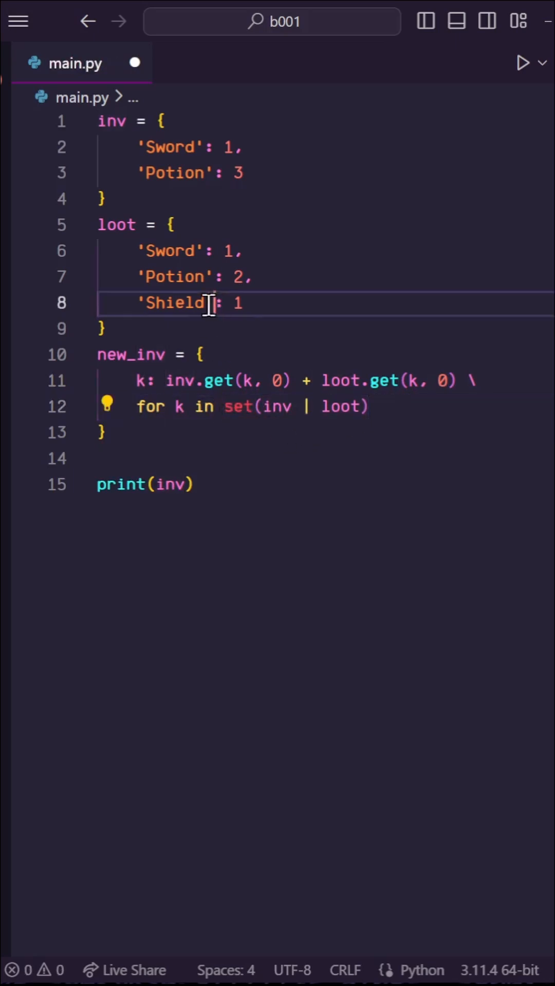